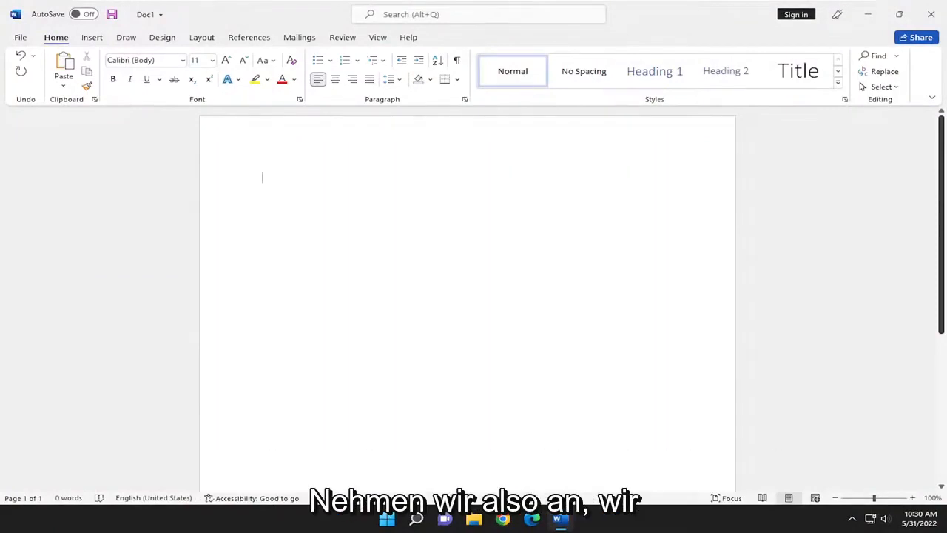
Enter the text 'Typing something here' on the first line of the blank document
text(Typing s)
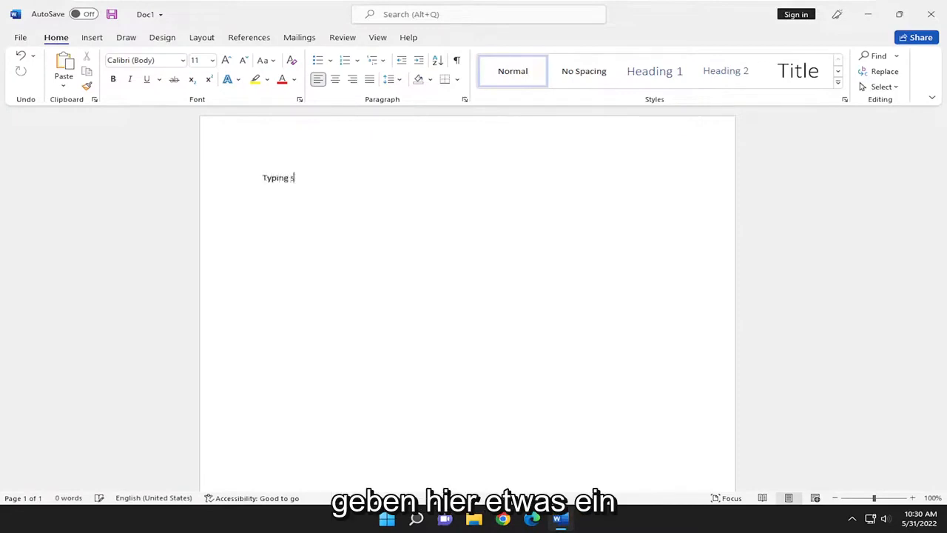
text(omething here)
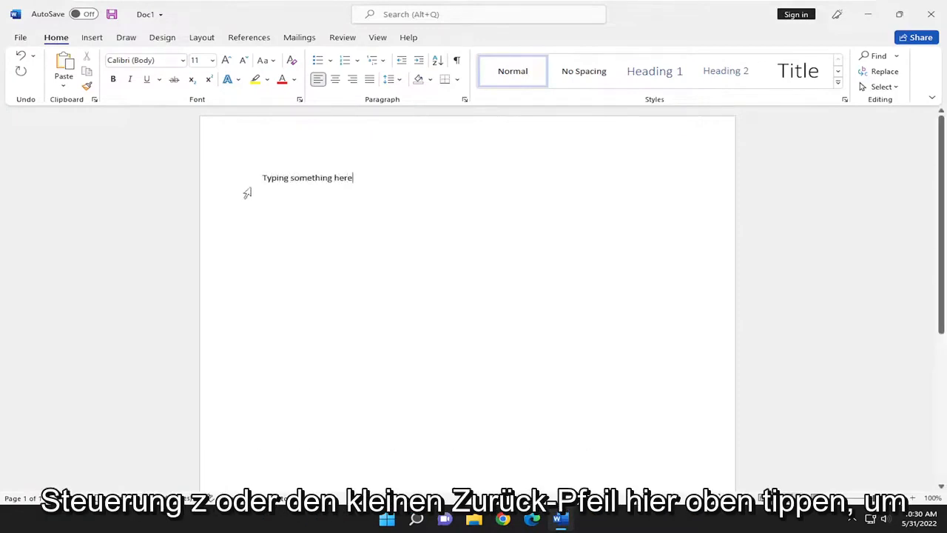
Undo repeatedly with Ctrl+Z until only the word 'Typing' remains
key(ctrl+z)
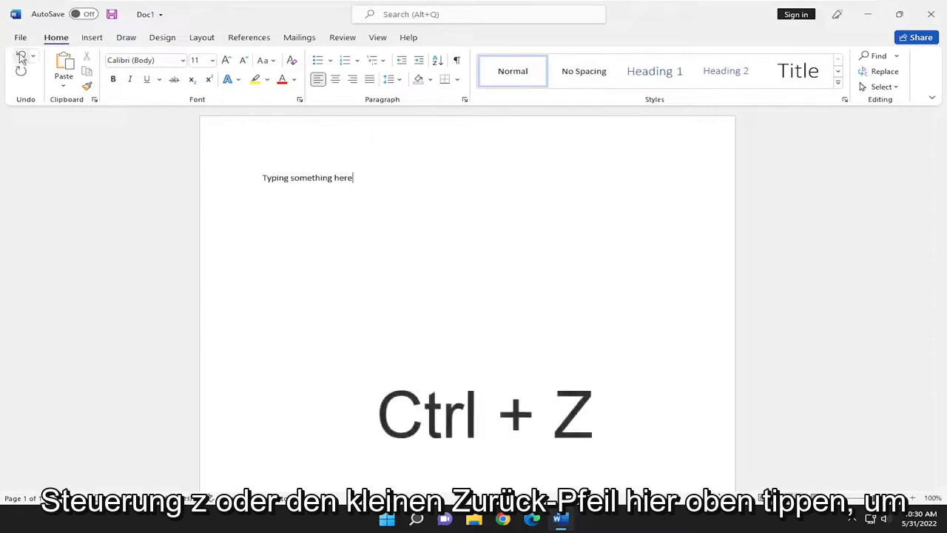
key(ctrl+z)
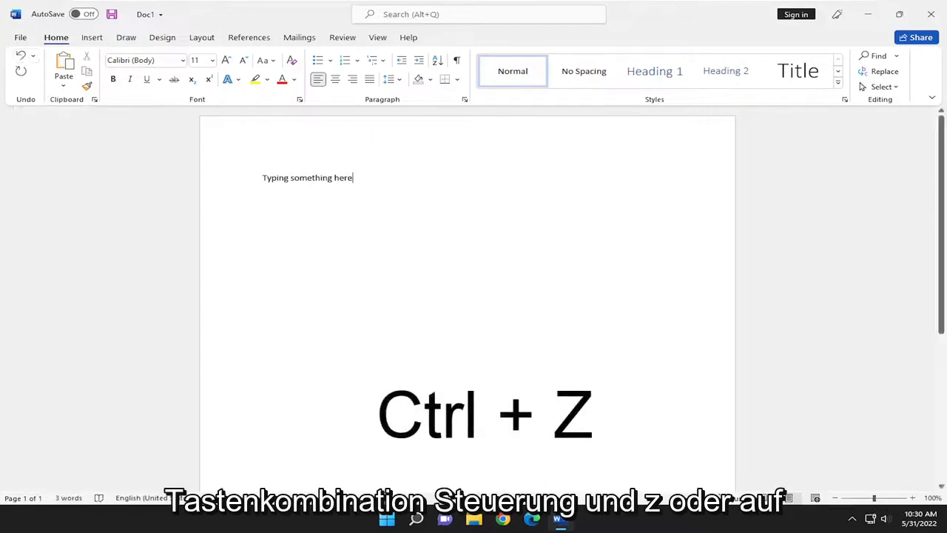
key(ctrl+z)
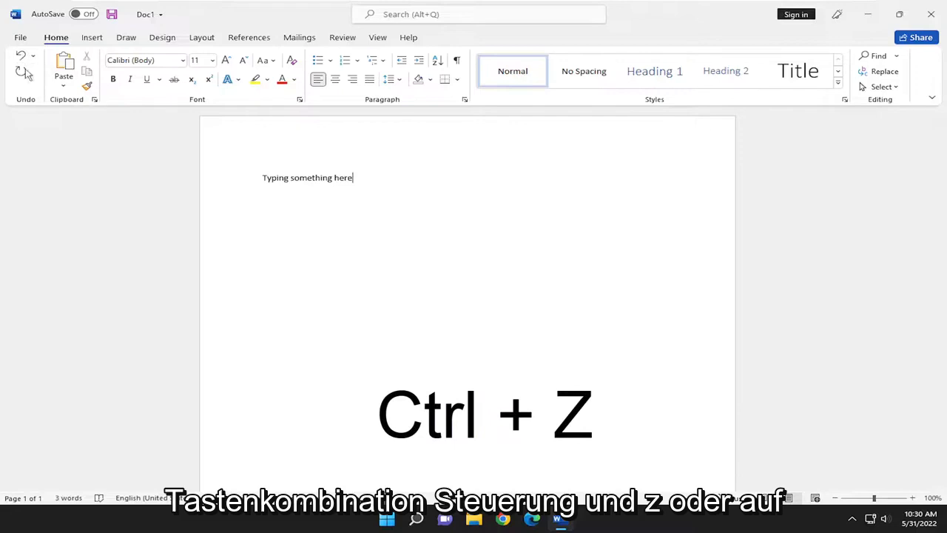
mouse_move(21, 58)
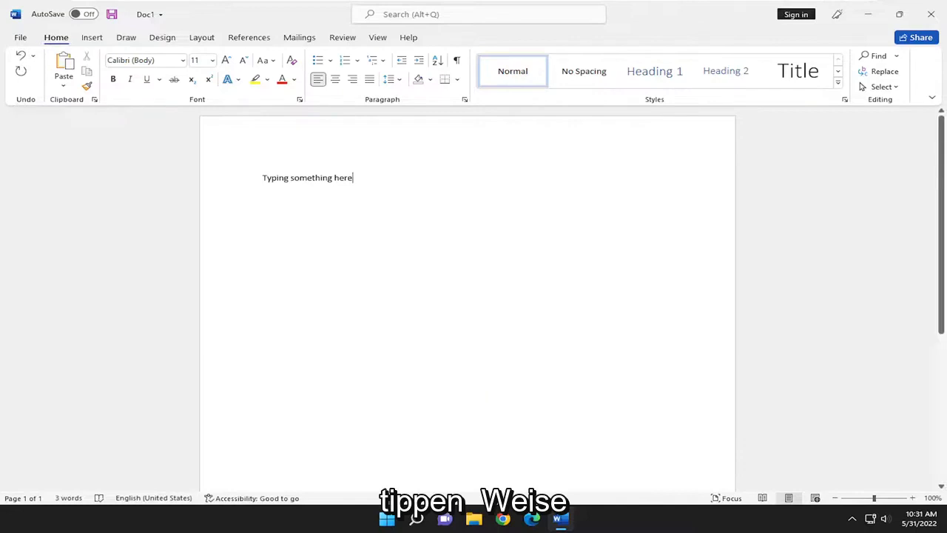
key(ctrl+z)
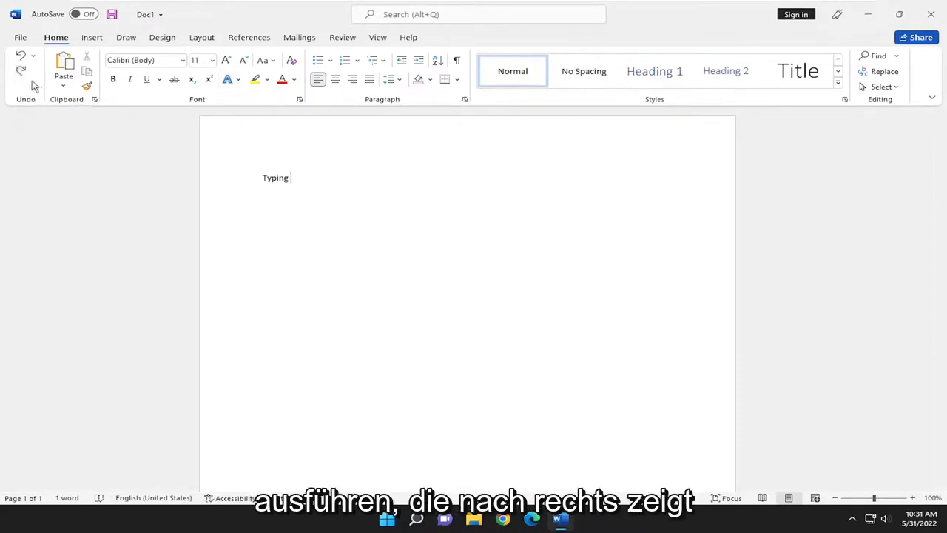
Bring back 'something here' so the line reads 'Typing something here' again
text(something here)
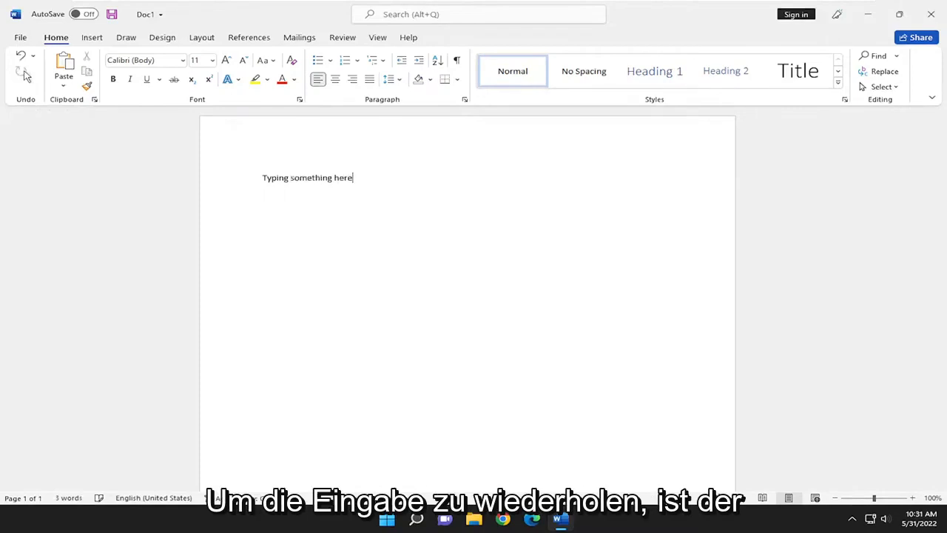